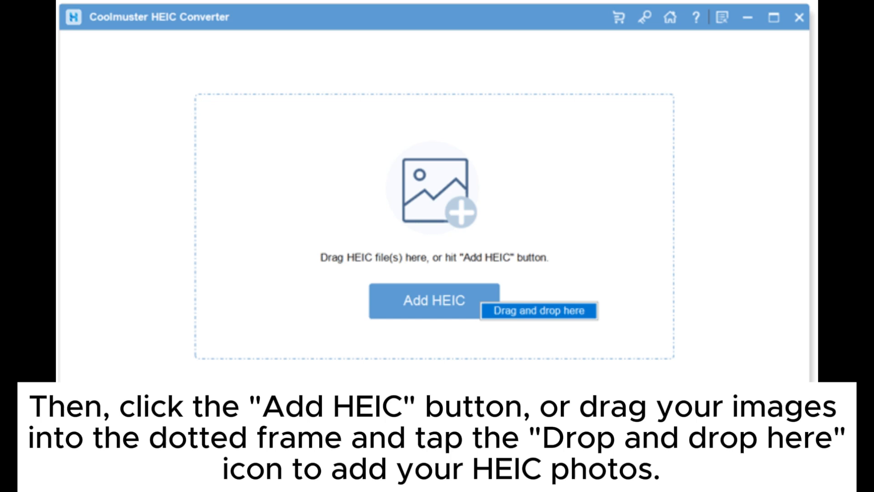
Open iCloud Photos from the iCloud.com home page to view the six July 2018 – March 2019 items.
left_click(433, 300)
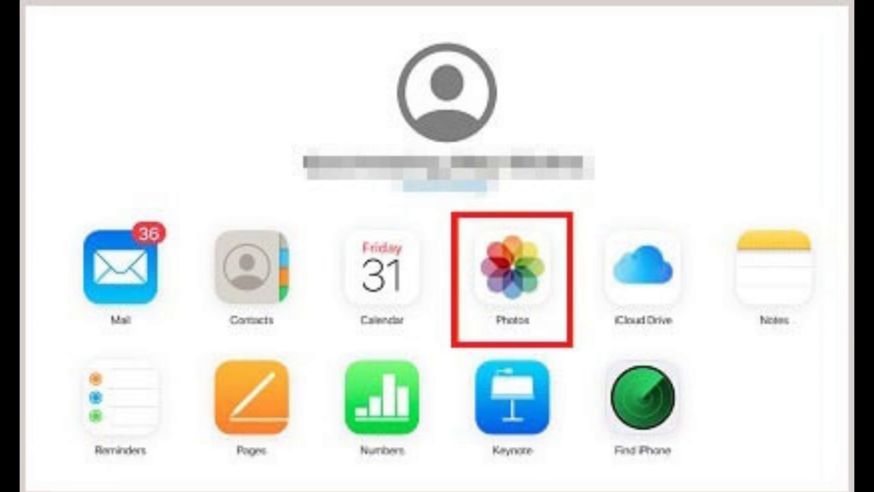
left_click(513, 274)
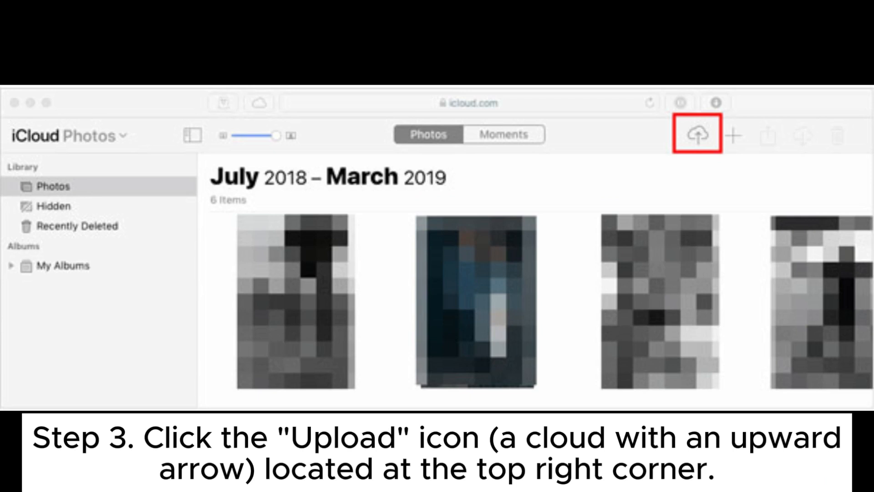